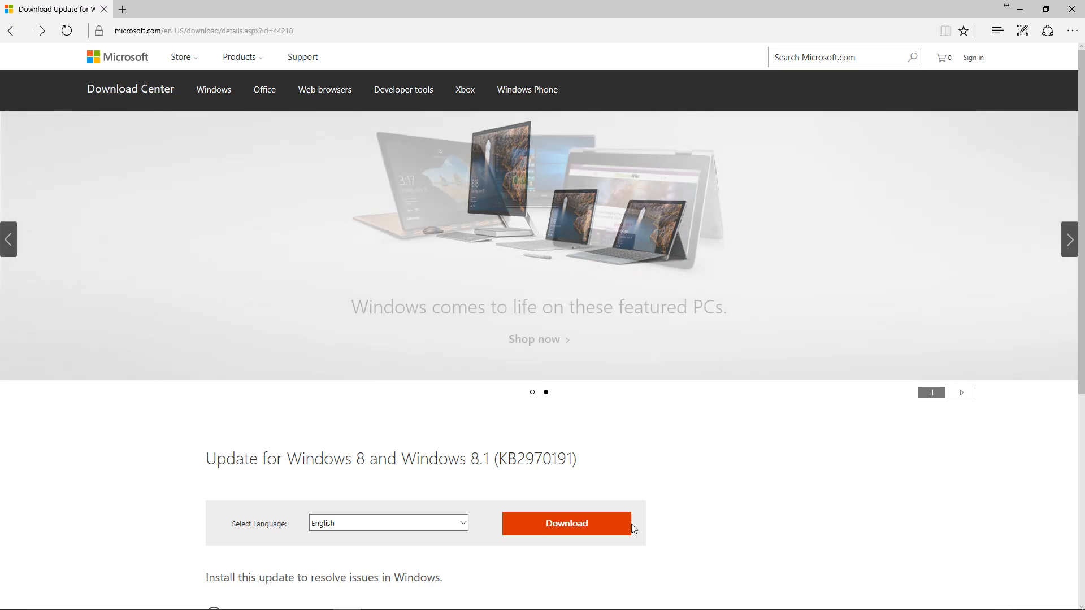
# Download the KB2970191 installer 1394_OHCI_LegacyDriver.msi in Edge and save it.
pyautogui.click(567, 524)
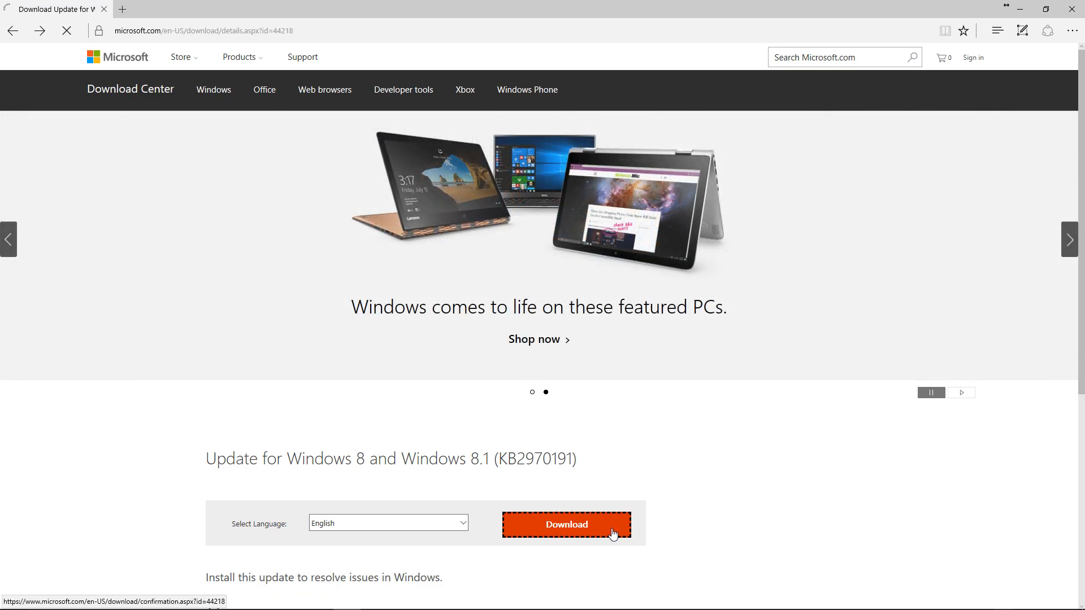
pyautogui.click(565, 524)
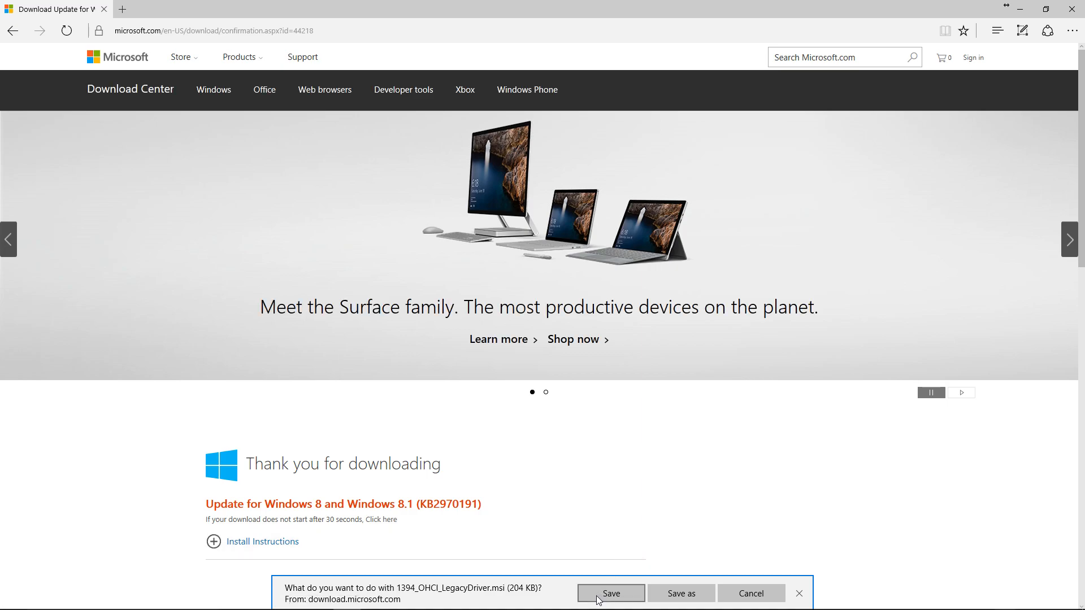
pyautogui.click(609, 592)
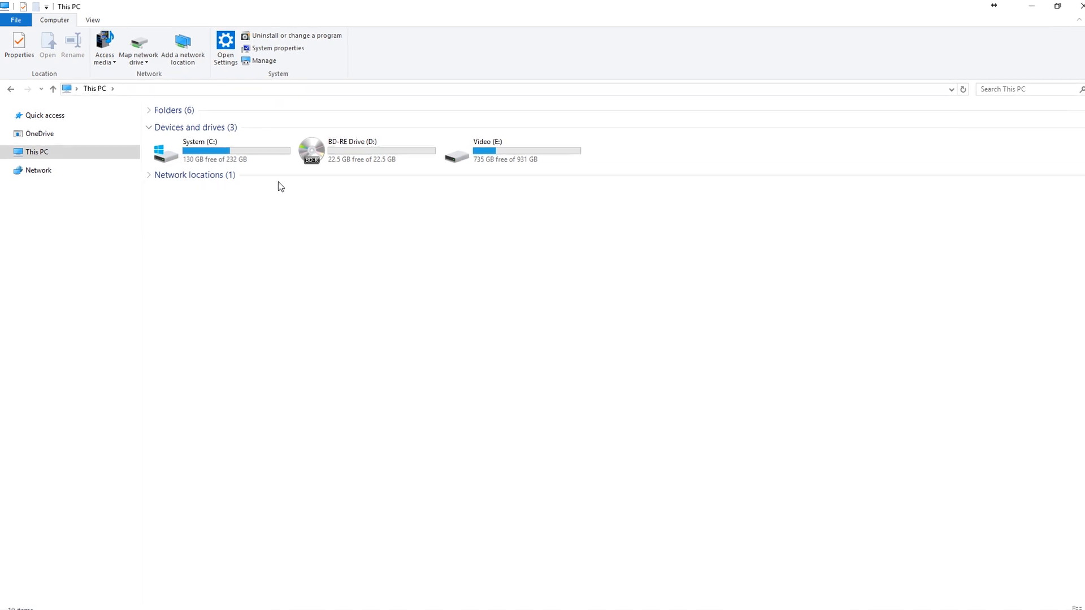
# Install Legacy1394.inf from Program Files (x86)\1394 OHCI Compliant Host Controller (Legacy)\x64_driver.
pyautogui.doubleClick(200, 151)
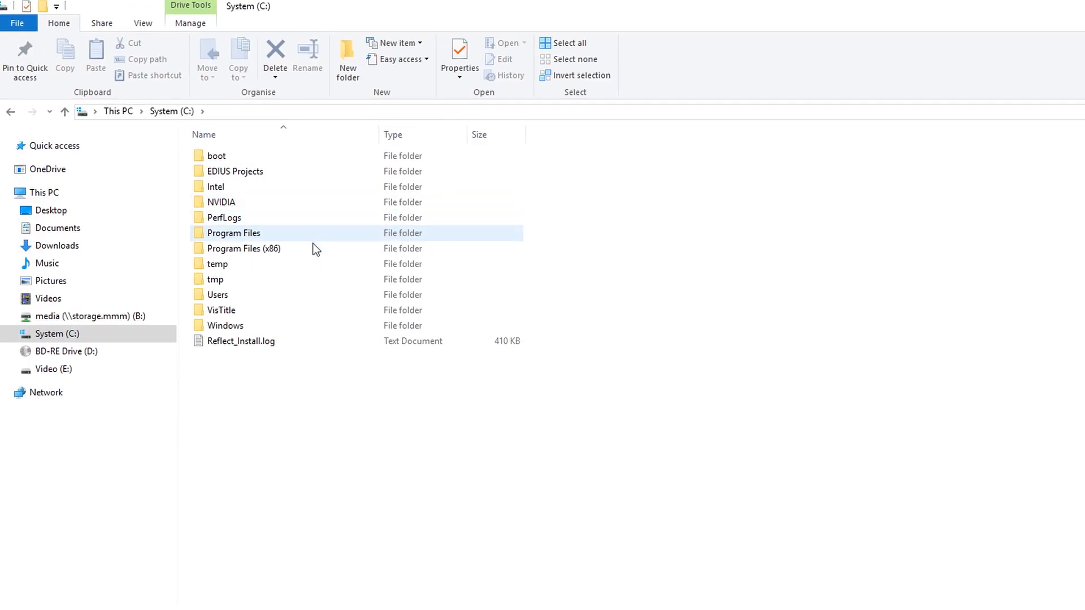
pyautogui.doubleClick(247, 248)
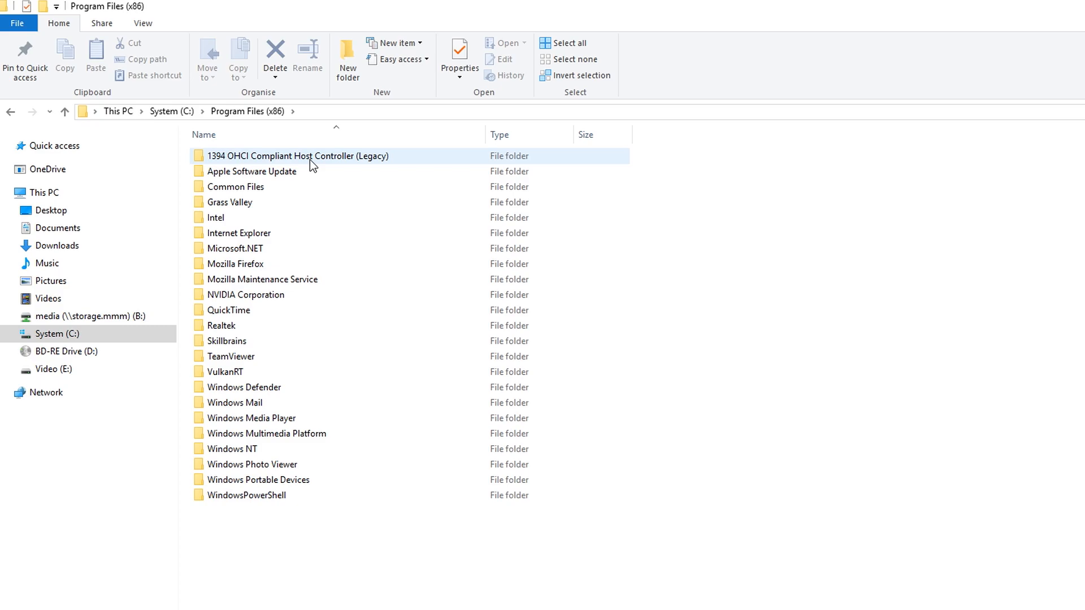
pyautogui.doubleClick(297, 156)
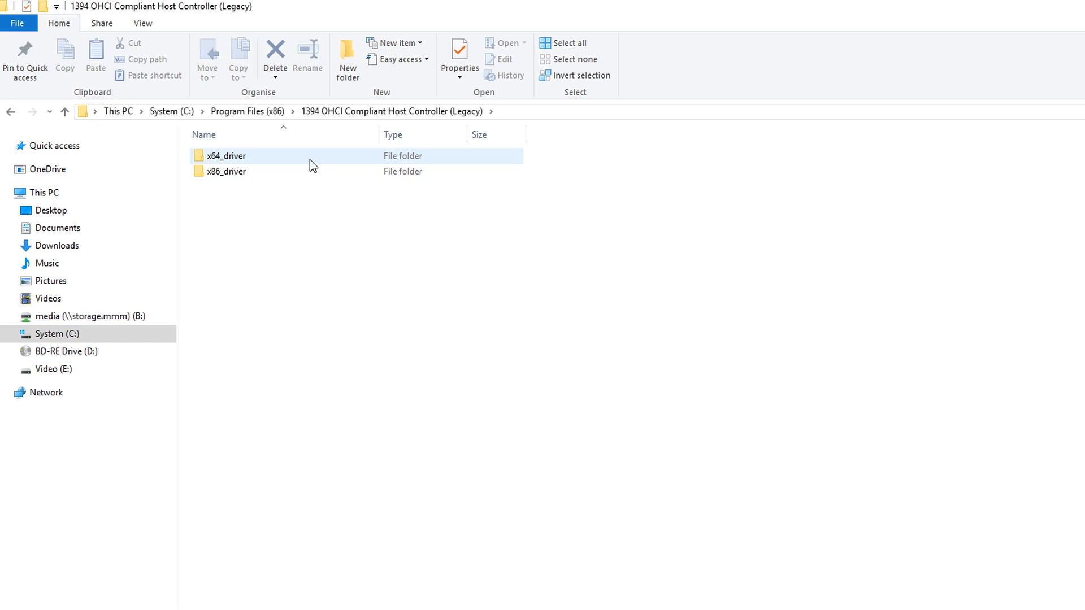
pyautogui.click(226, 156)
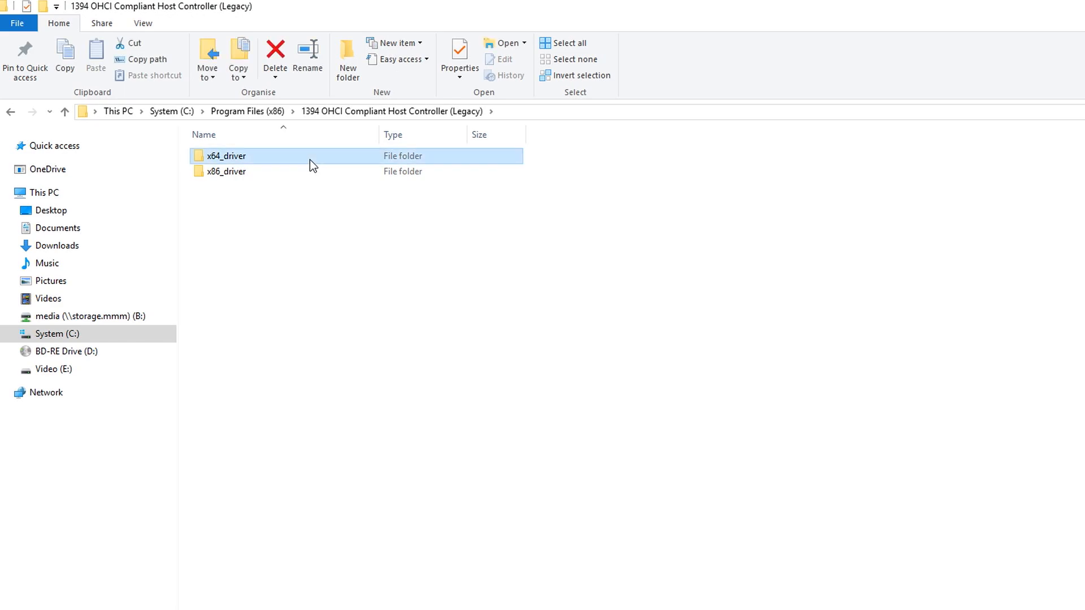
pyautogui.doubleClick(225, 156)
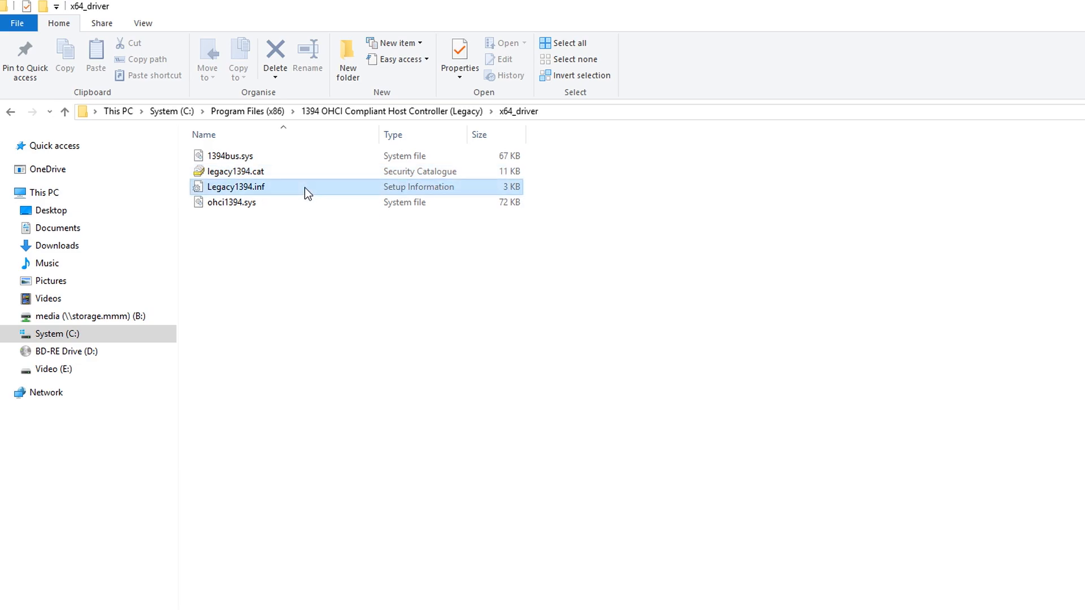
pyautogui.rightClick(236, 187)
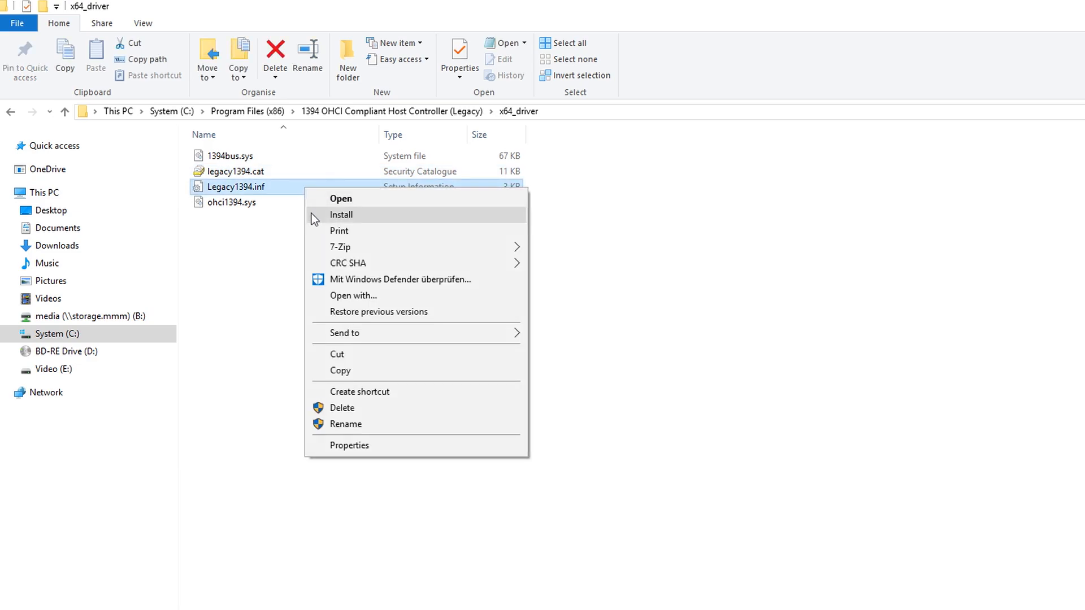
pyautogui.click(340, 215)
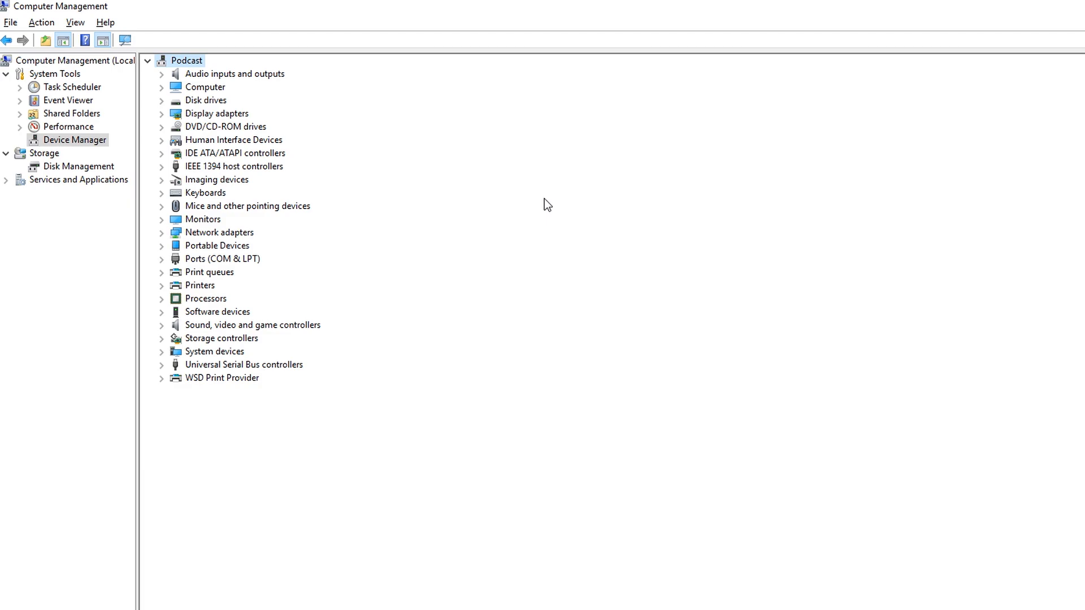
pyautogui.moveTo(290, 210)
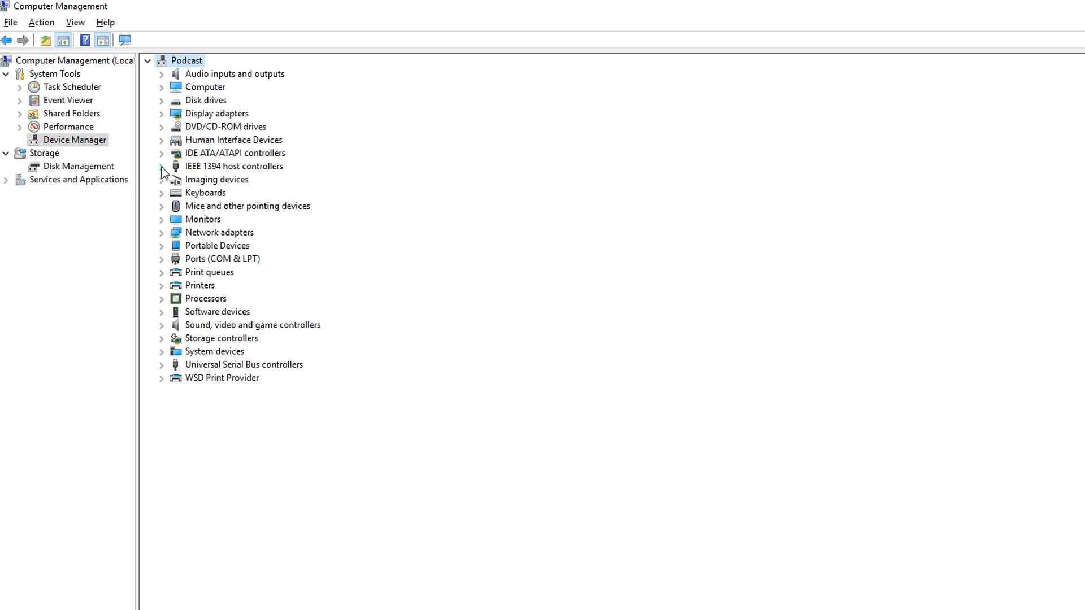
# Start Update Driver Software for the VIA 1394 OHCI Compliant Host Controller.
pyautogui.click(161, 166)
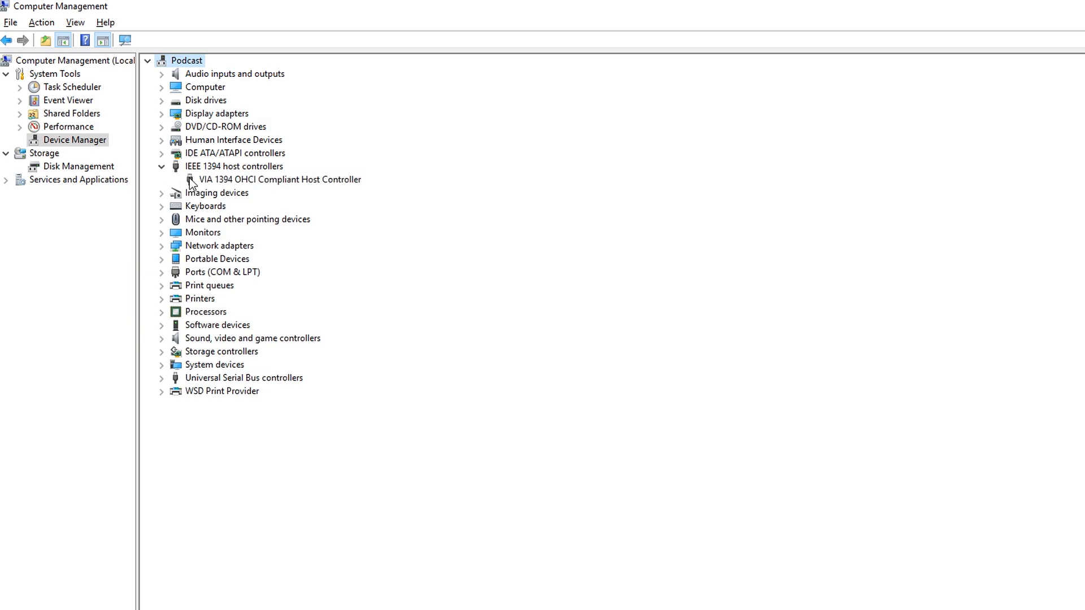
pyautogui.rightClick(277, 179)
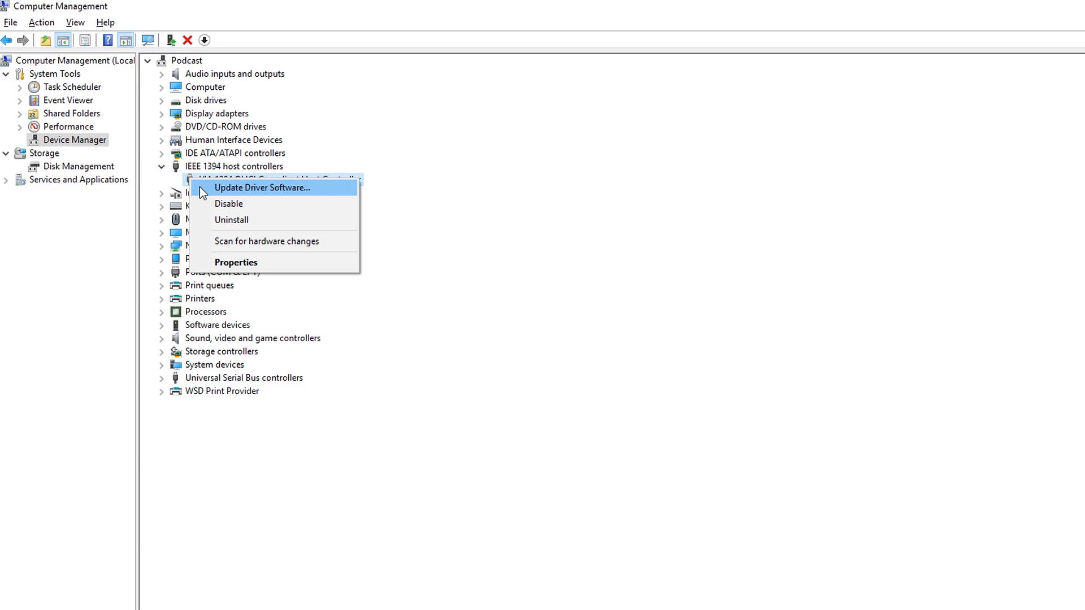
pyautogui.click(263, 187)
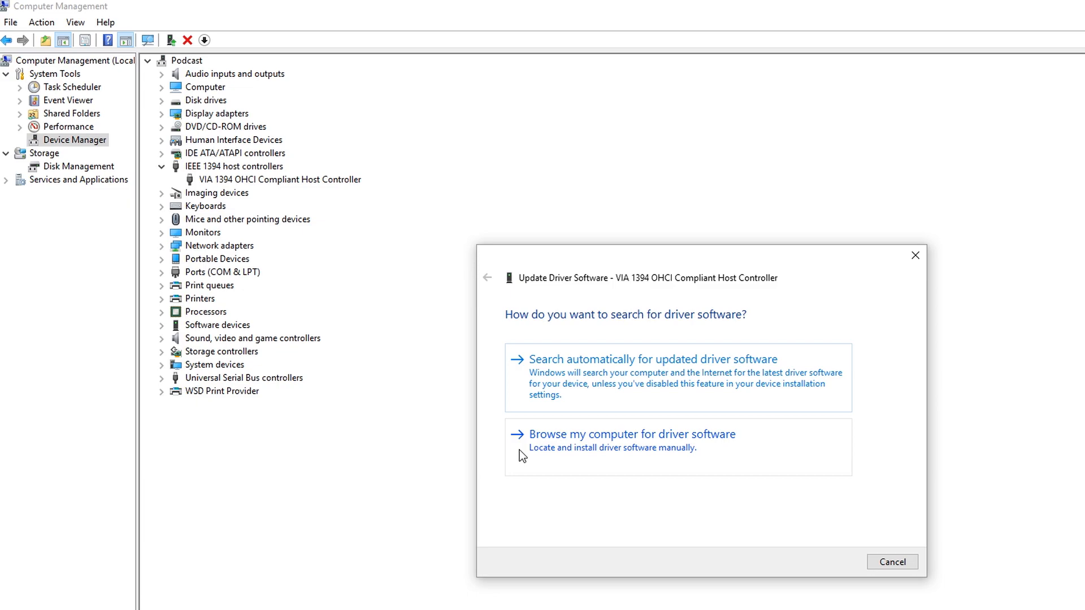
# Browse manually and pick the 1394 OHCI Compliant Host Controller (Legacy) model from the list.
pyautogui.click(631, 434)
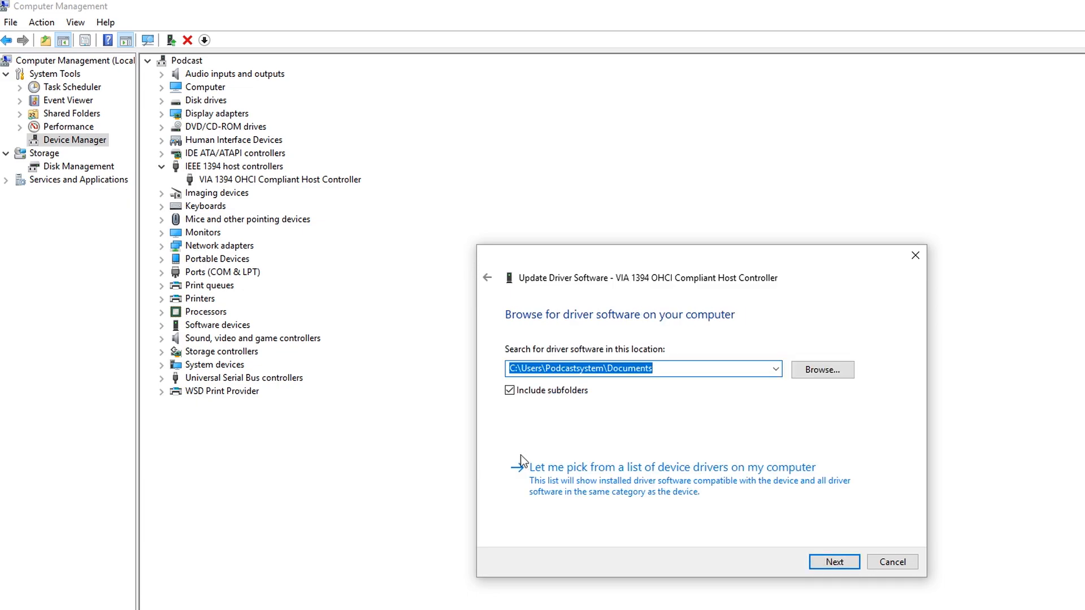
pyautogui.click(666, 466)
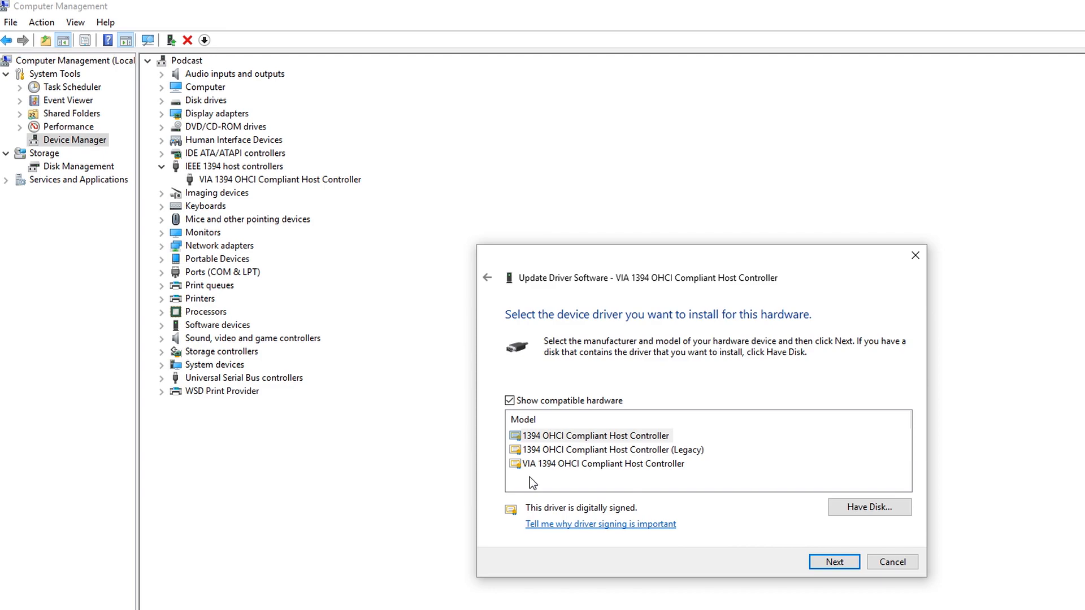
pyautogui.click(618, 450)
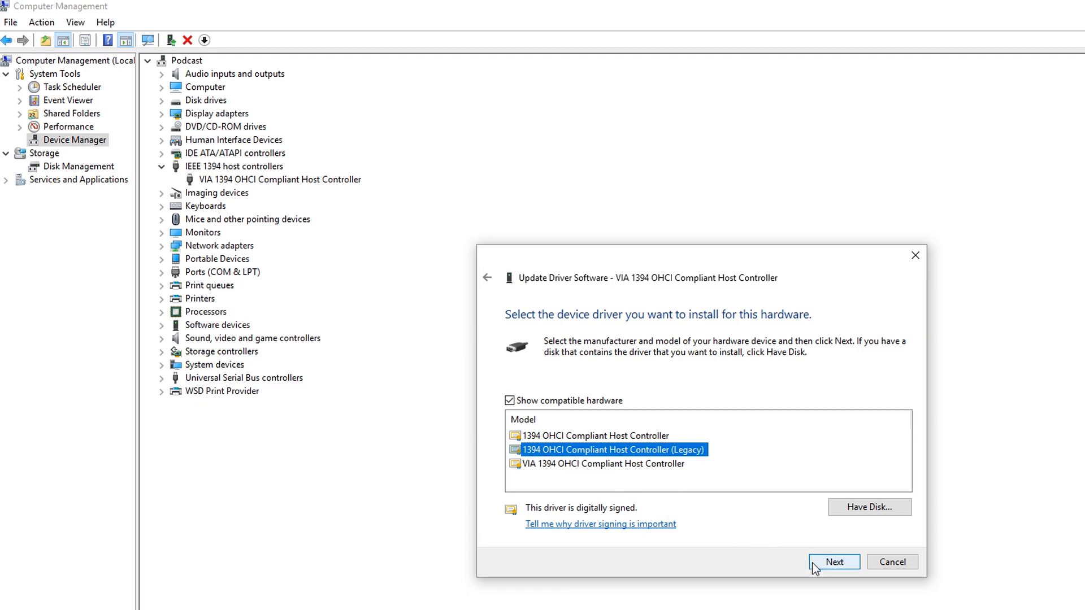
# Install the legacy driver, dismiss the success message, and start DV capture in EDIUS.
pyautogui.click(833, 561)
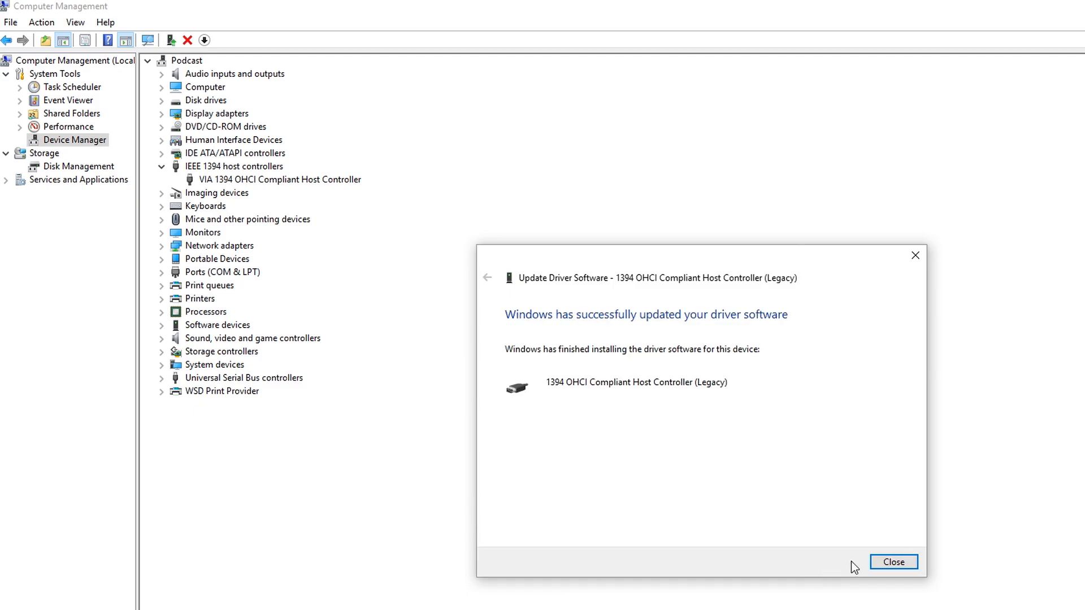
pyautogui.click(893, 562)
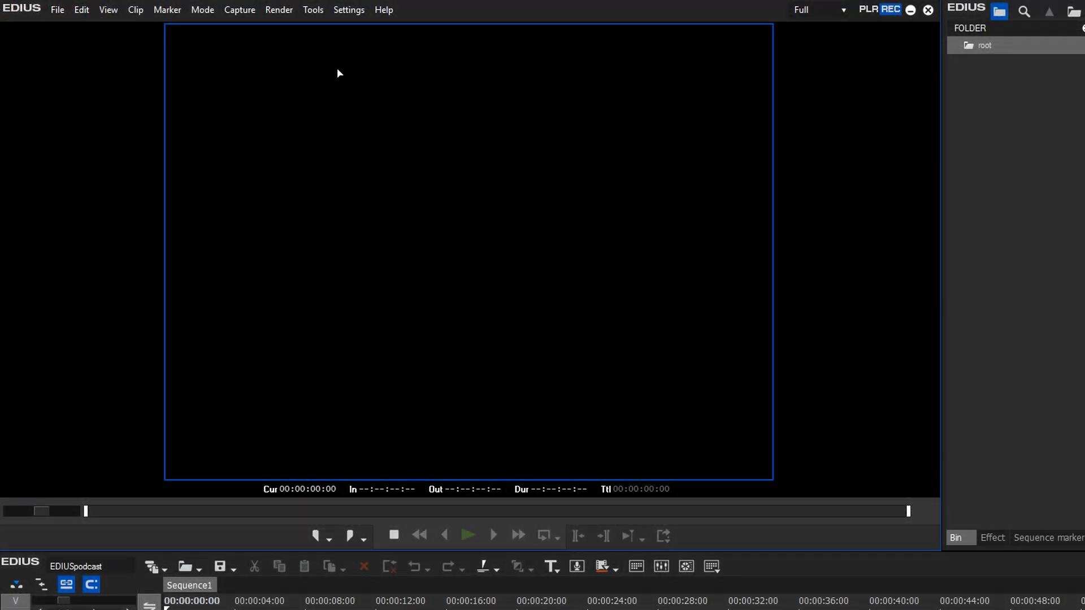
pyautogui.click(239, 10)
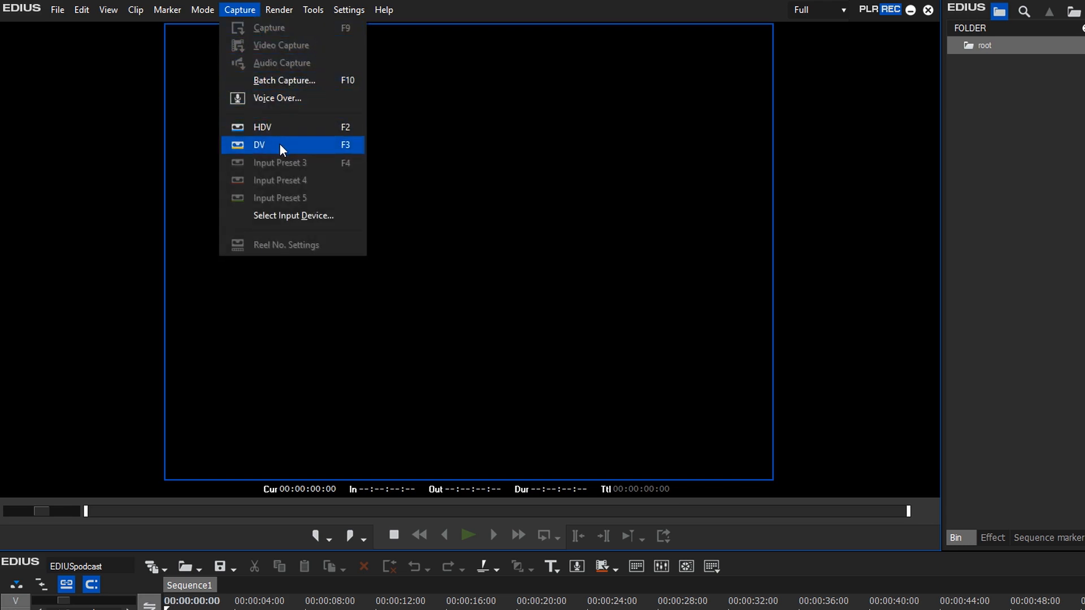
pyautogui.click(280, 145)
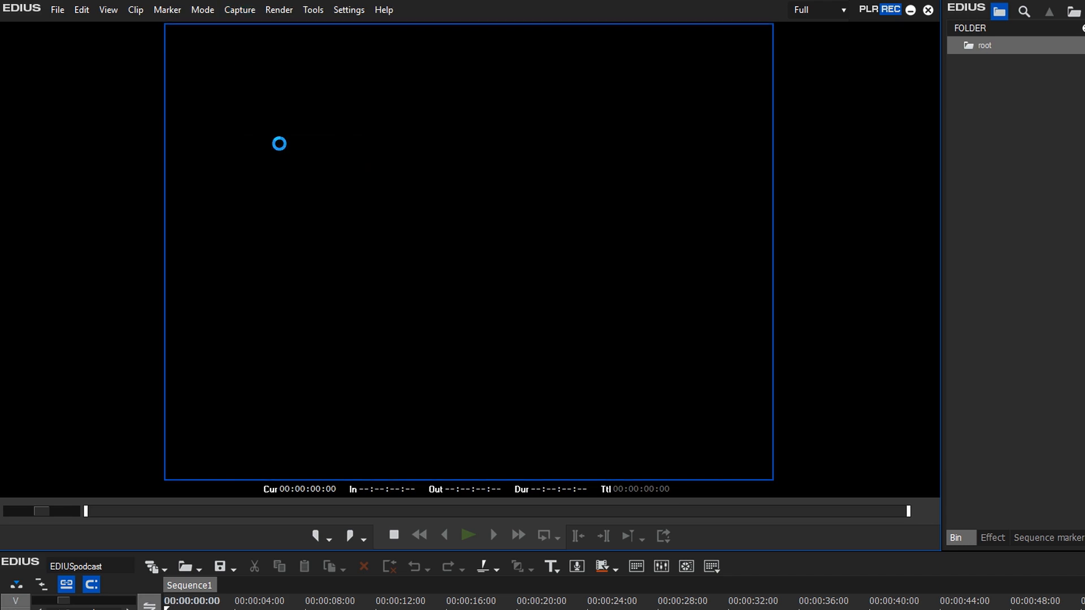